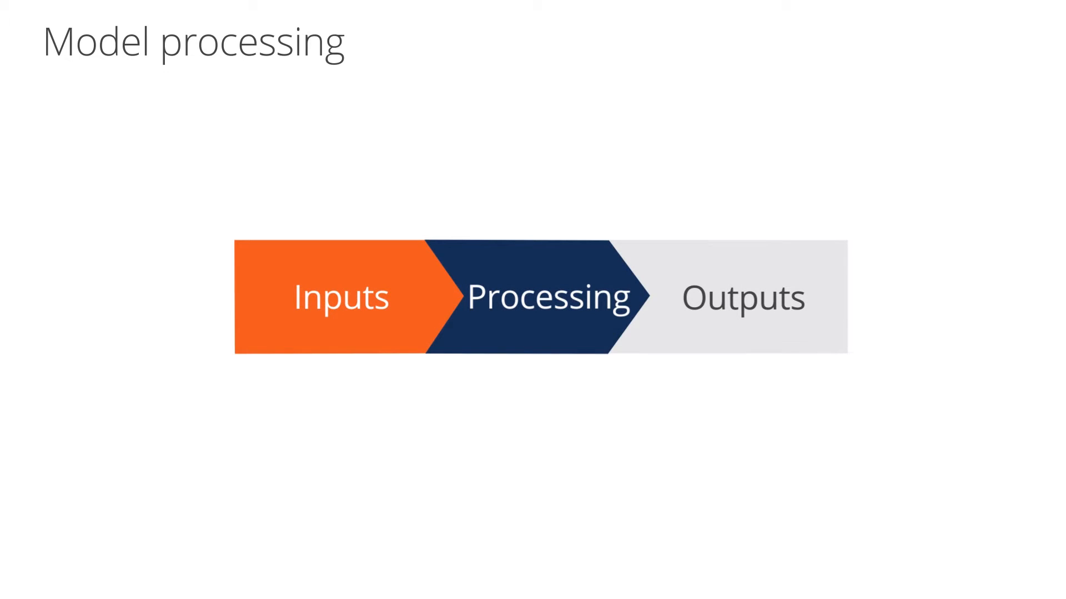
Advance the animation to frame the Inputs arrow on the 'Model processing' slide
click(341, 298)
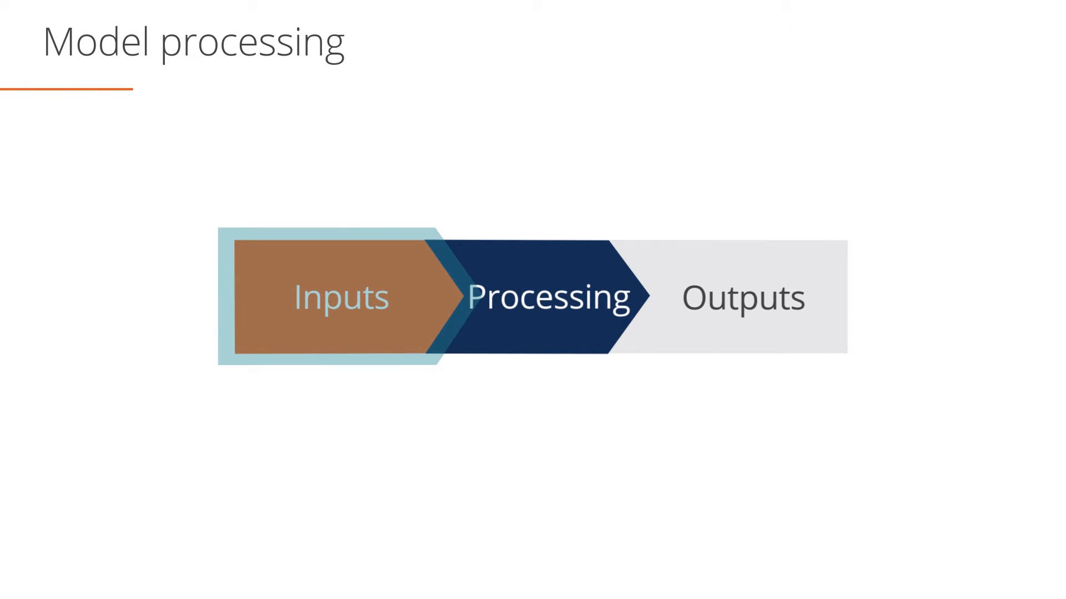